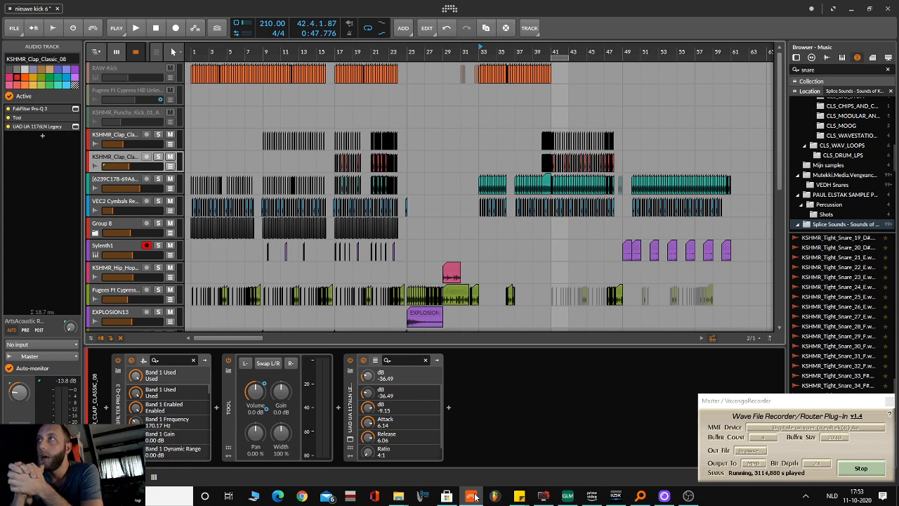
mouse_move(336, 438)
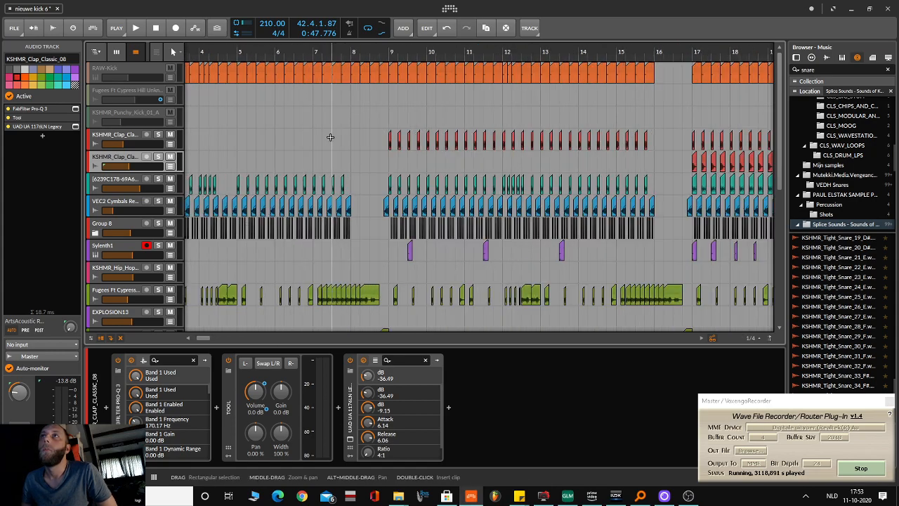
Set the playback start point at bar 15 in the arranger timeline.
click(315, 51)
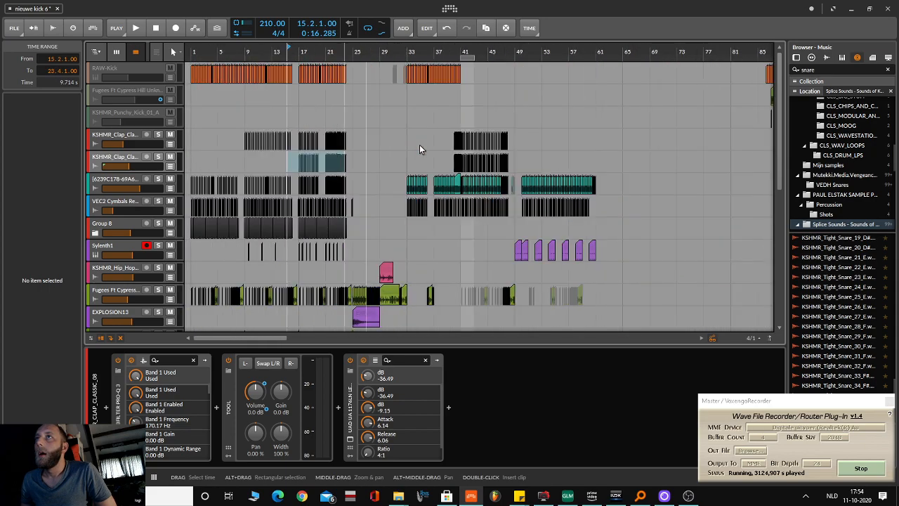
Zoom out to the full track and reset the play position to bar 1.
scroll(right, 3)
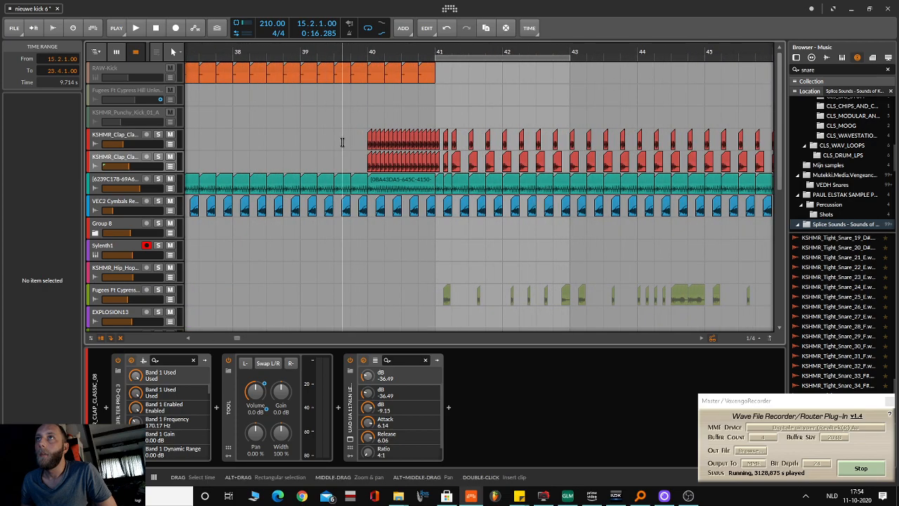
click(343, 51)
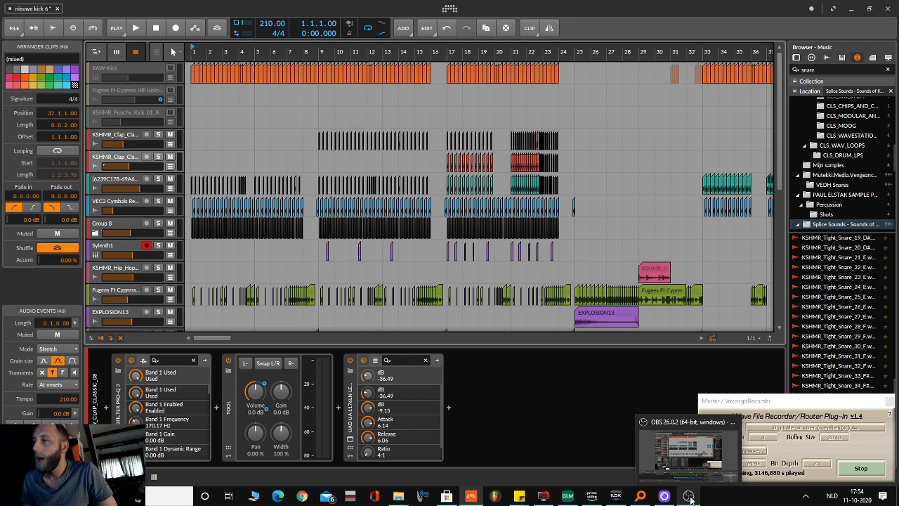
Start playback of the hardstyle arrangement from the song start.
click(135, 28)
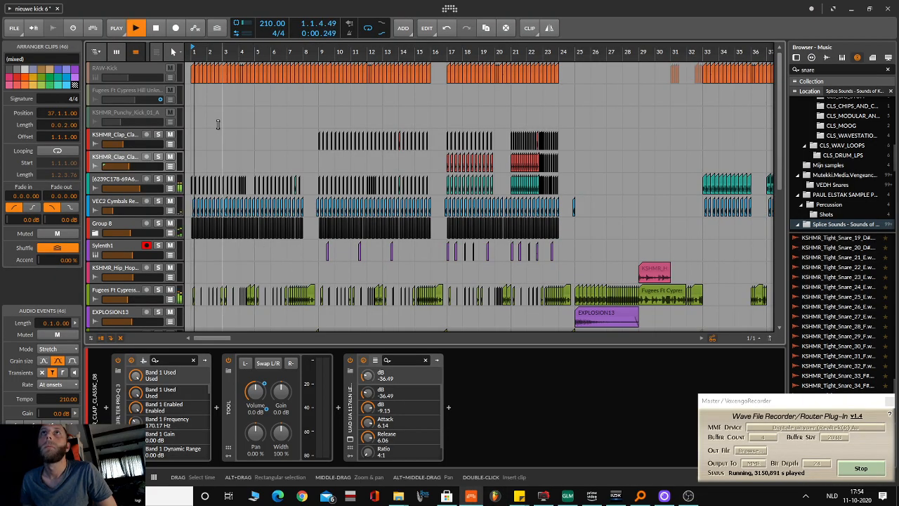